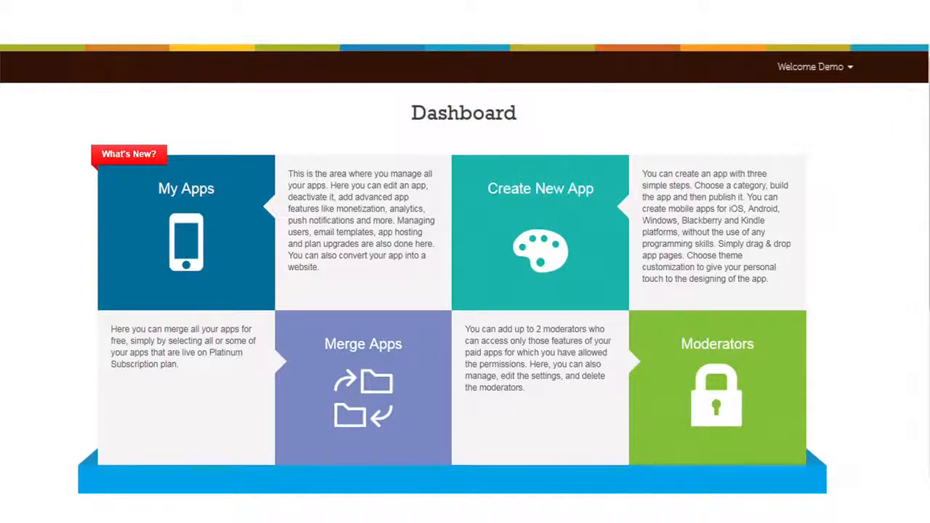
- Open the 'Welcome Demo' account dropdown at the top right of the Dashboard
left_click(811, 67)
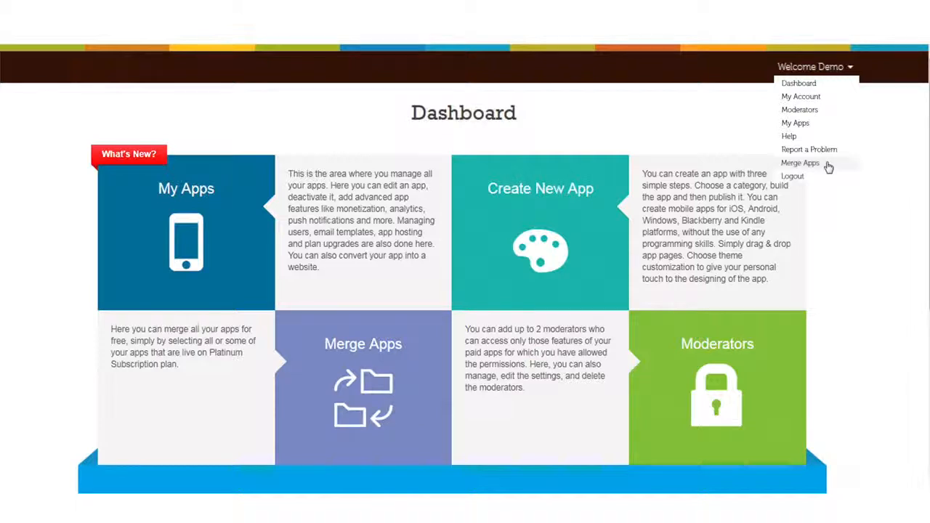
- Start Merge Apps, name the new app 'My Merge App' and continue to app selection
left_click(799, 162)
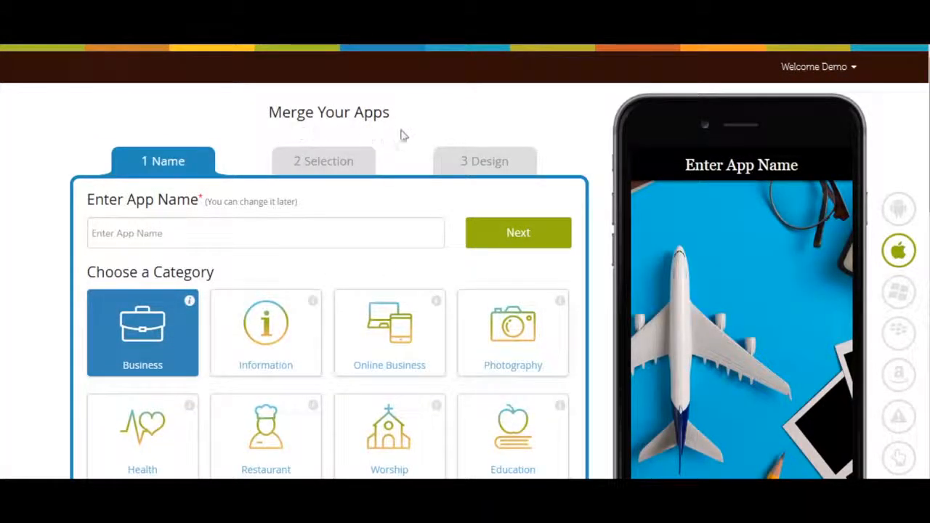
type("My Merge Ap")
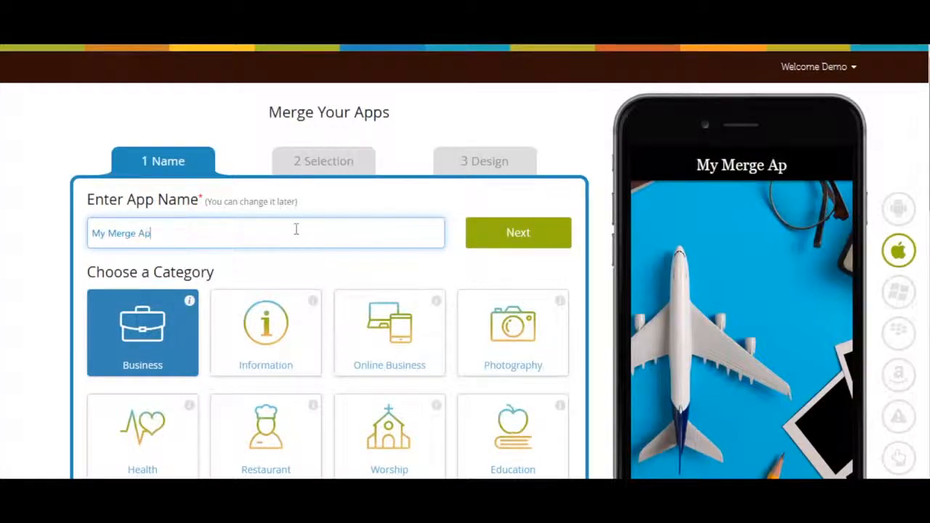
scroll("down", 3)
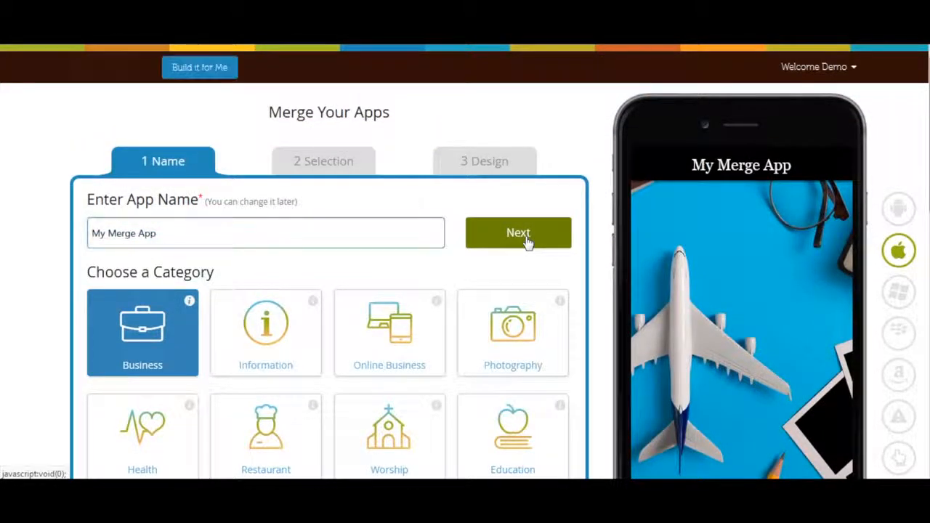
left_click(518, 233)
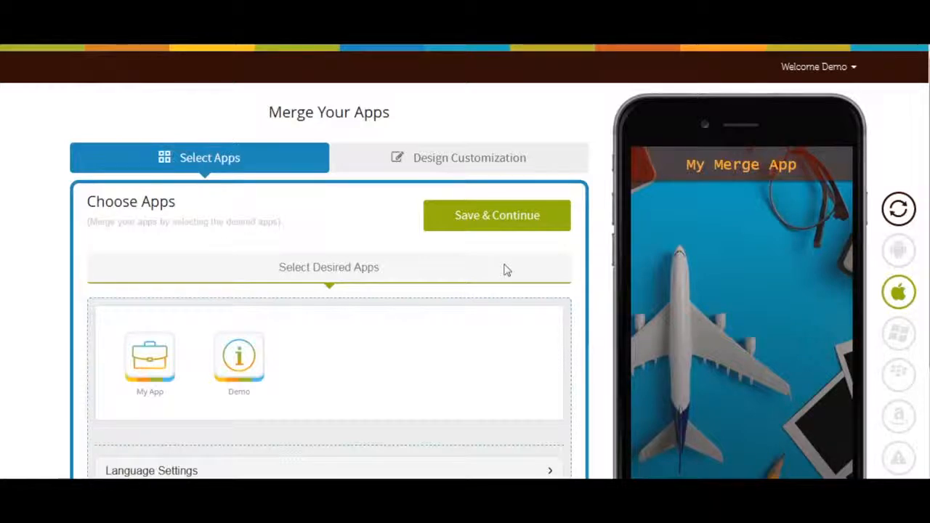
- Select My App and Demo for the merge and check the Language Settings 'Back to home' label
scroll("down", 3)
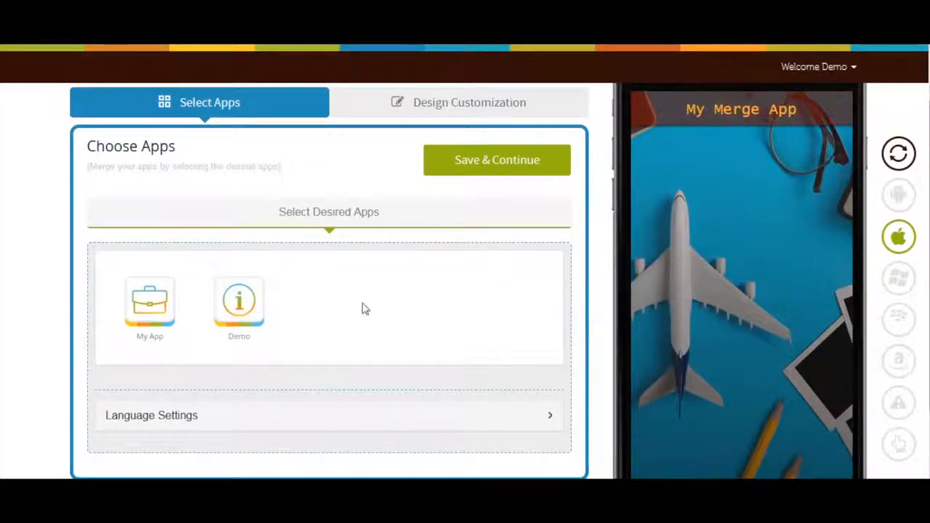
left_click(150, 301)
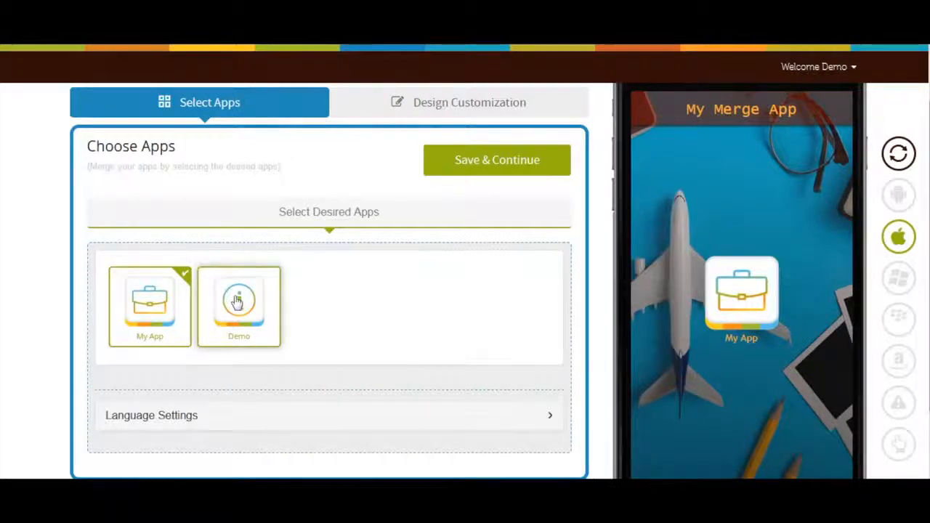
left_click(239, 301)
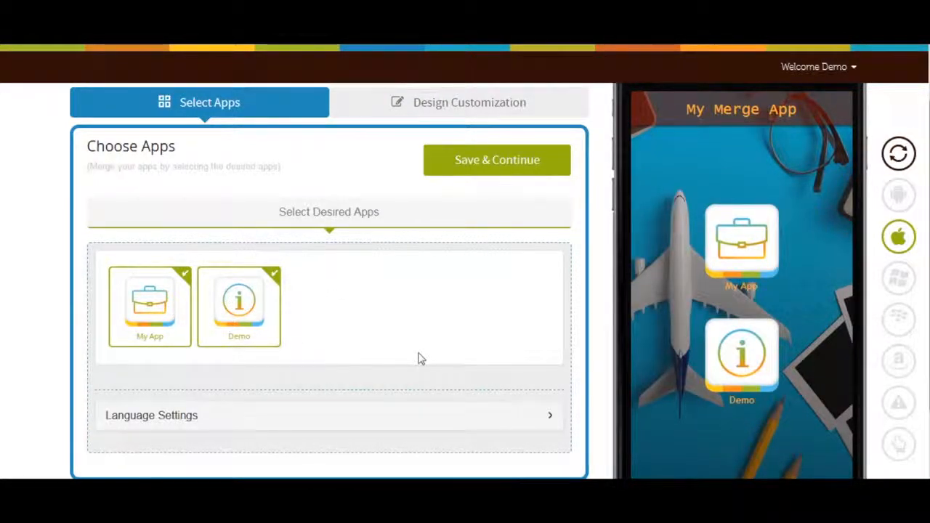
scroll("down", 3)
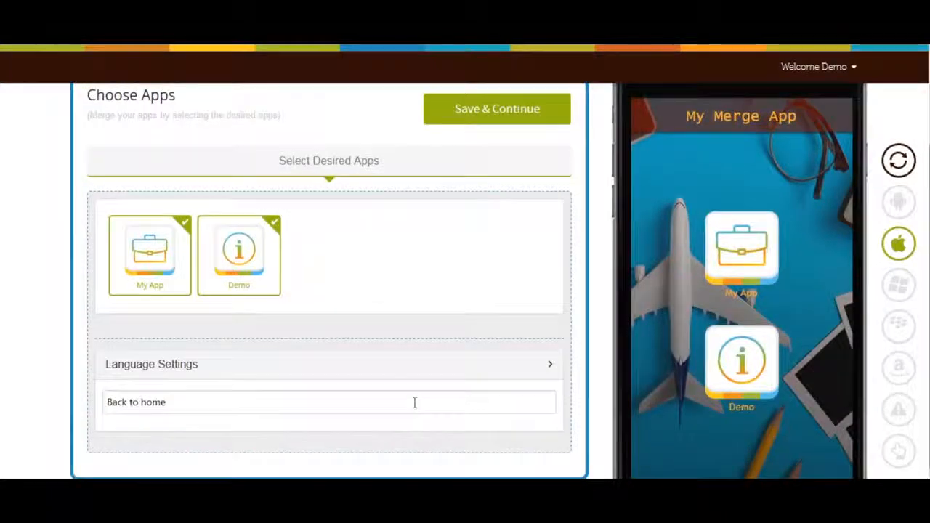
left_click(328, 401)
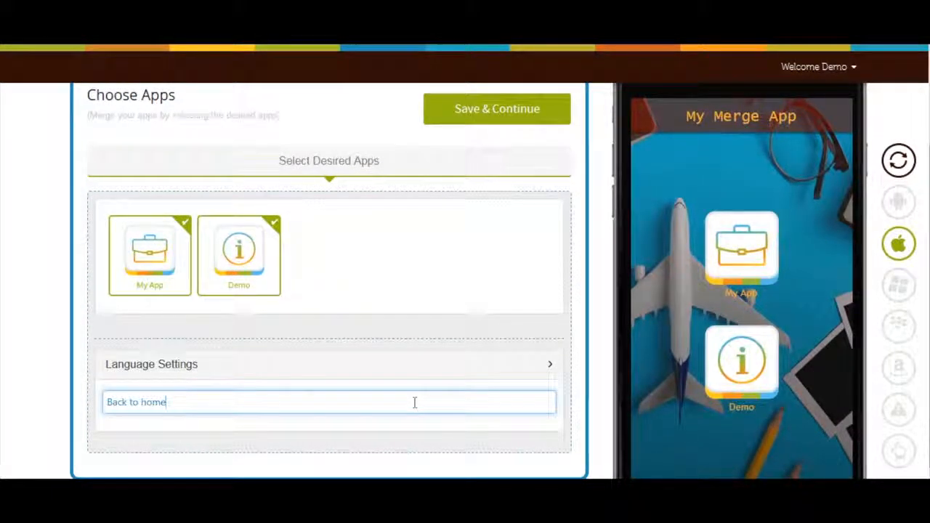
mouse_move(436, 381)
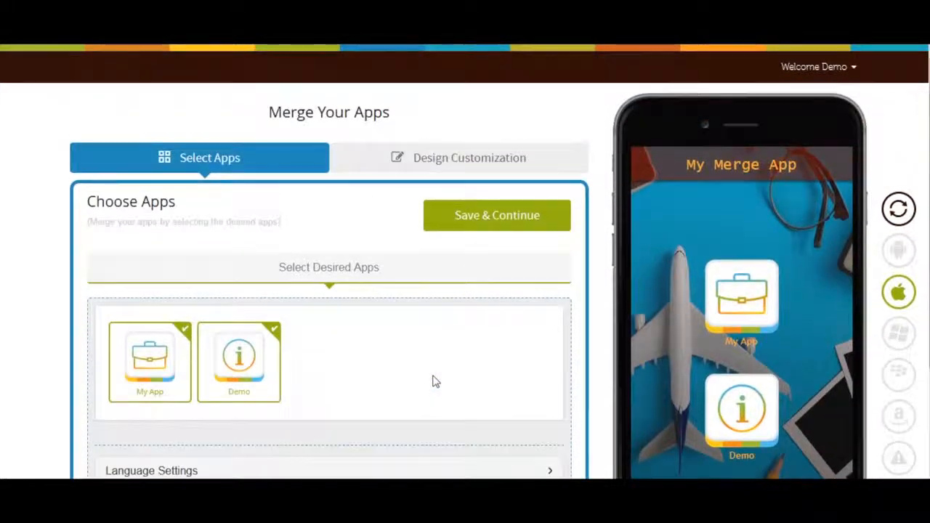
mouse_move(469, 157)
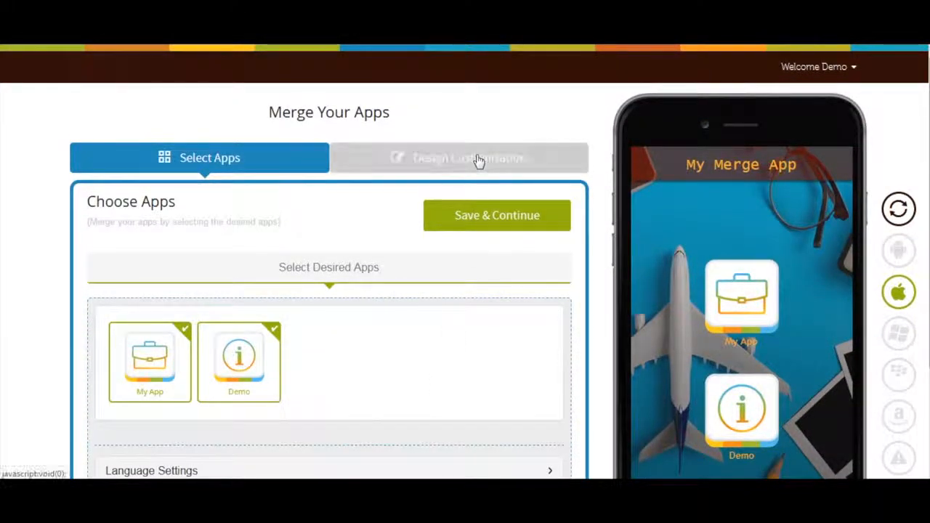
- Move to Design Customization and try a warm App Overlay swatch, then revert to the original
left_click(458, 157)
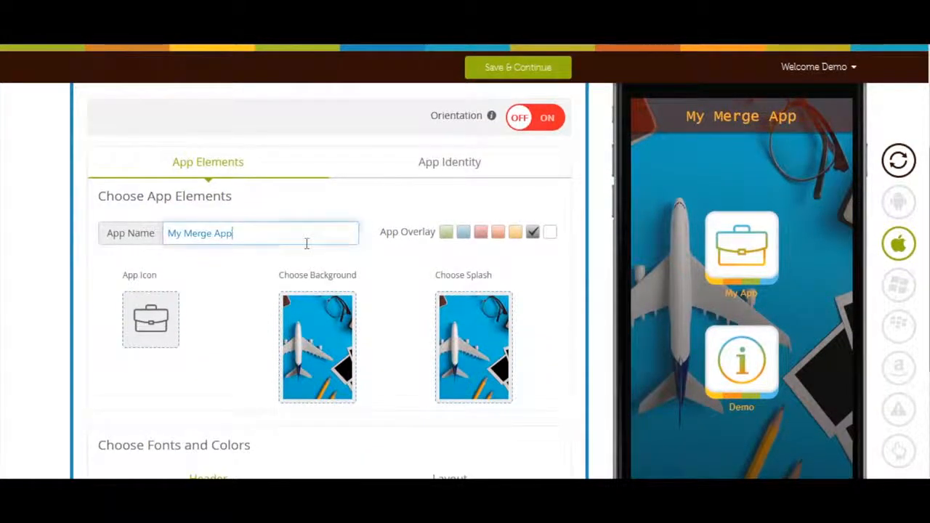
left_click(514, 232)
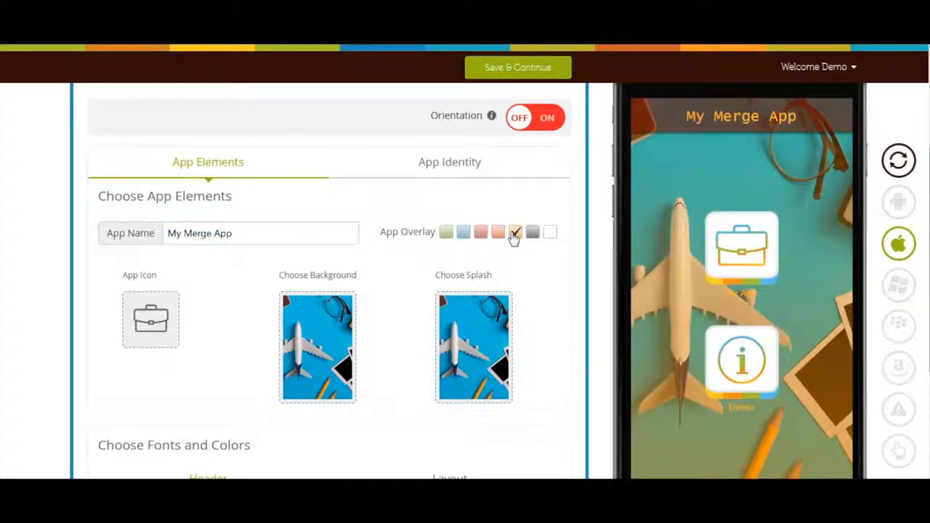
left_click(515, 232)
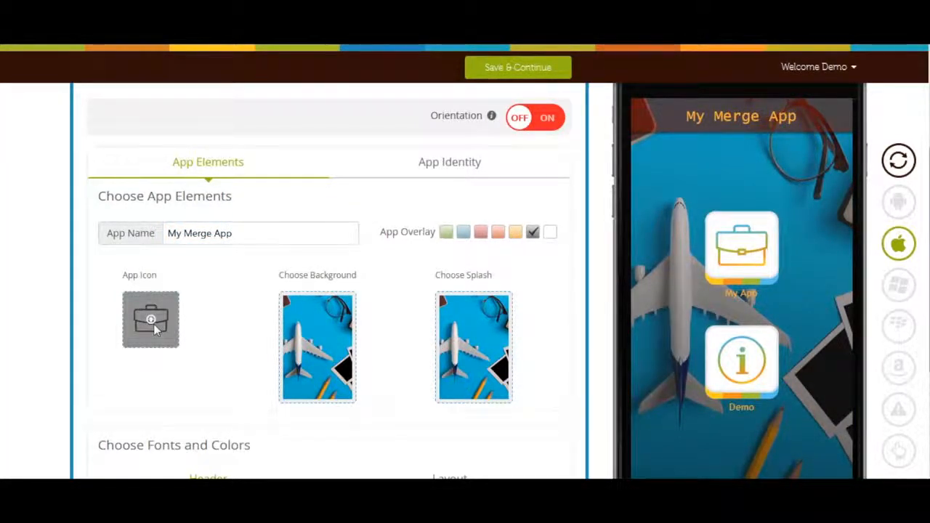
- View the App Icon choices including Upload App Icon, then close without changing the icon
left_click(151, 320)
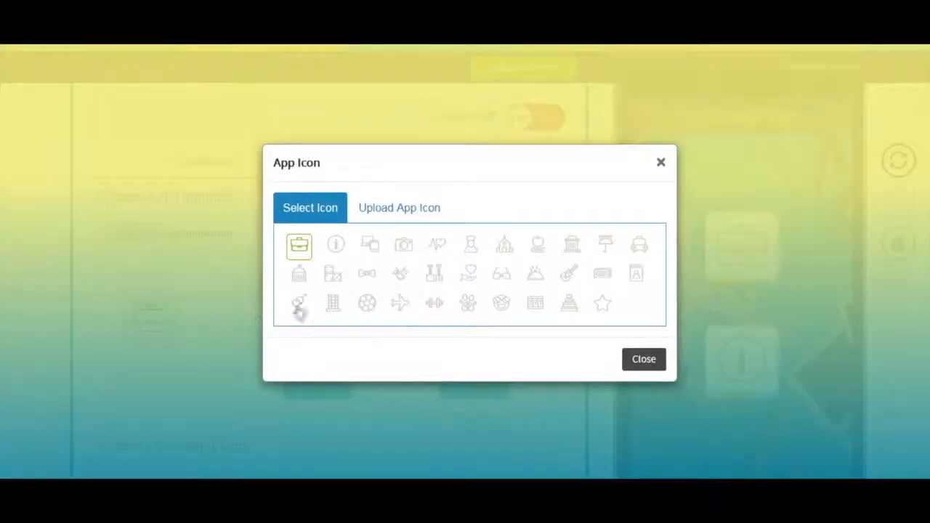
left_click(398, 207)
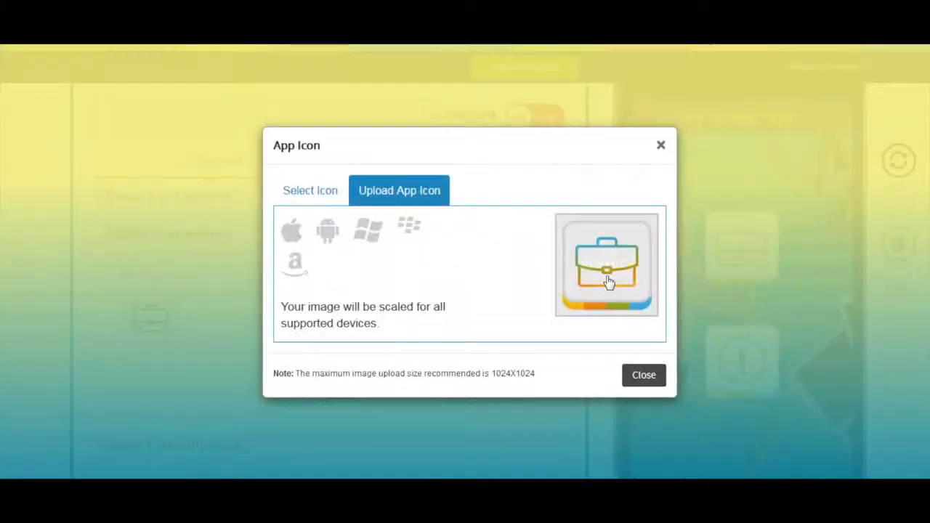
left_click(310, 190)
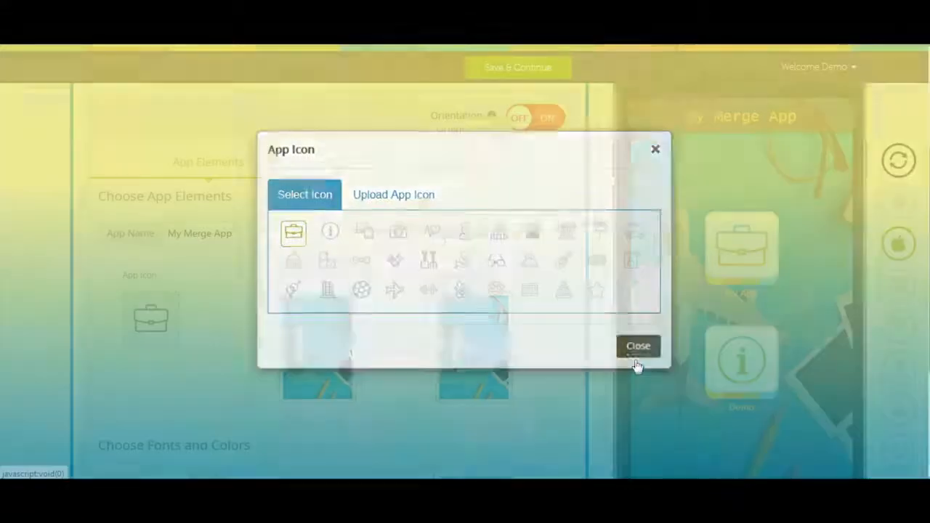
left_click(636, 346)
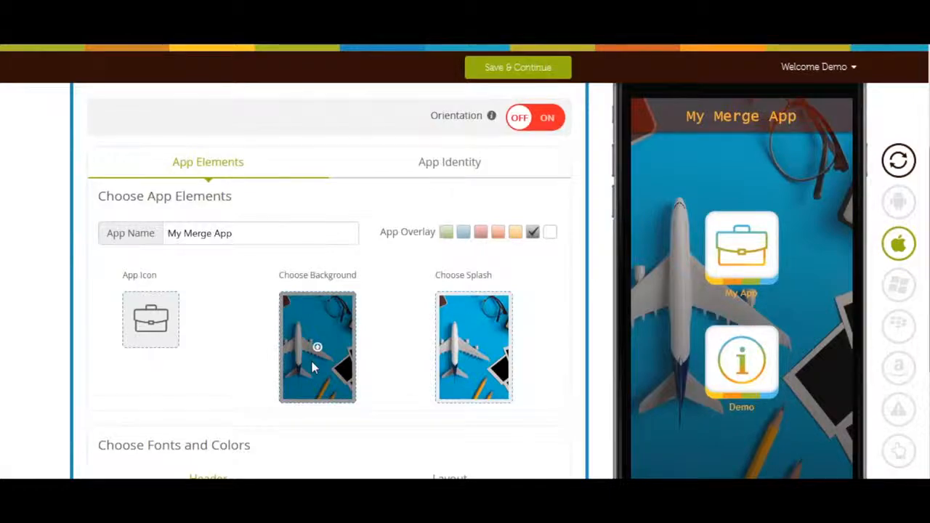
left_click(317, 346)
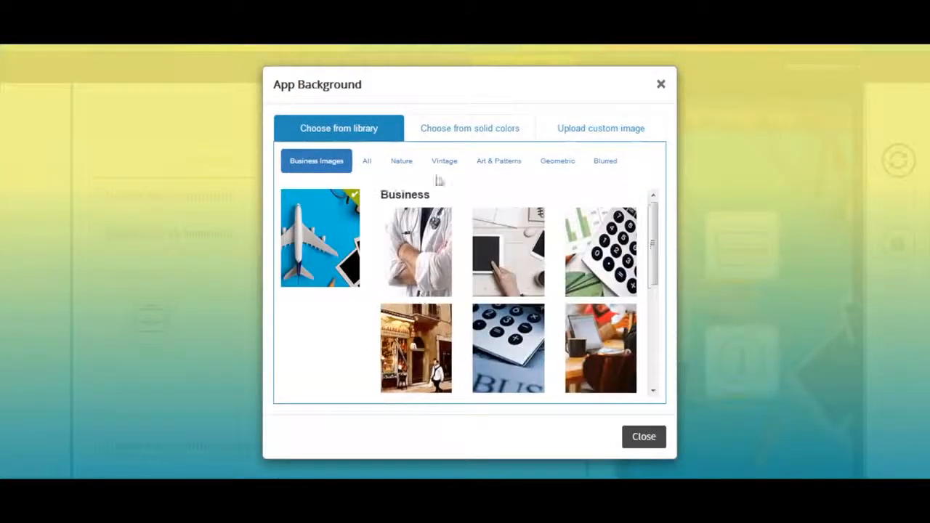
left_click(469, 128)
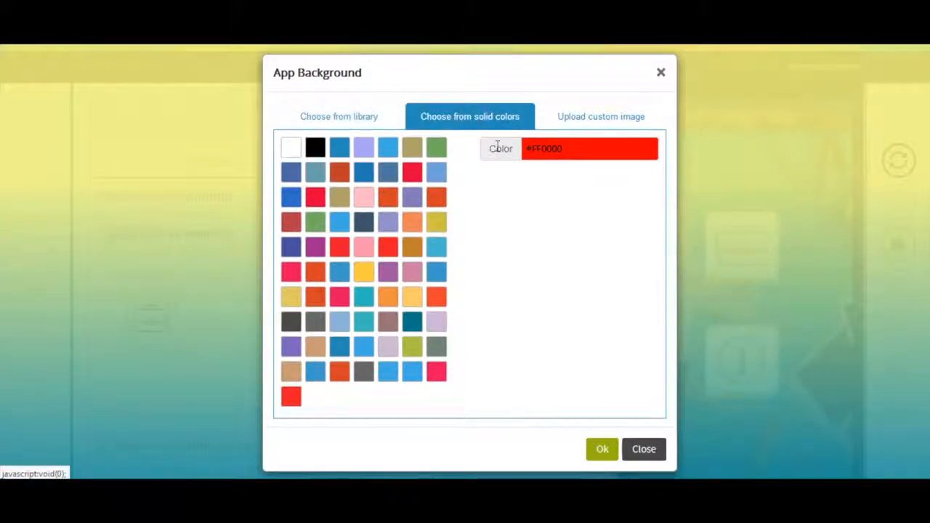
mouse_move(588, 130)
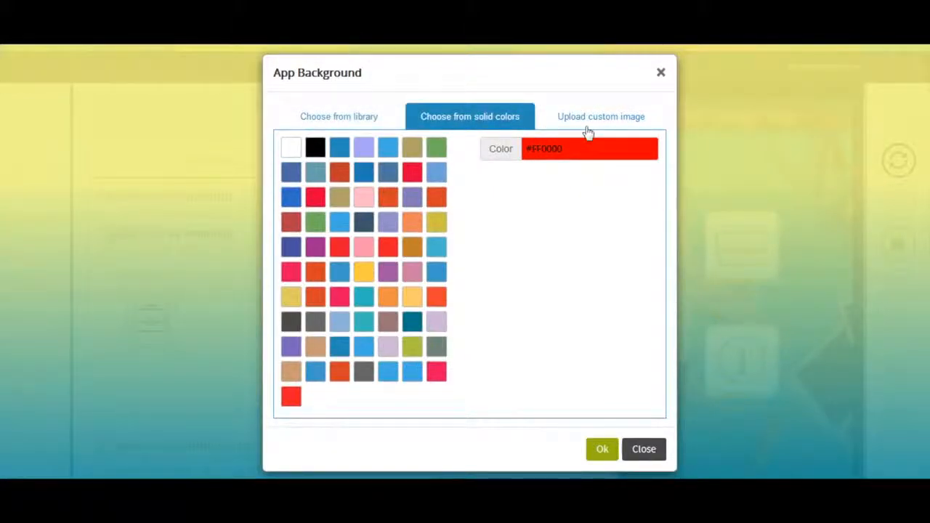
mouse_move(598, 128)
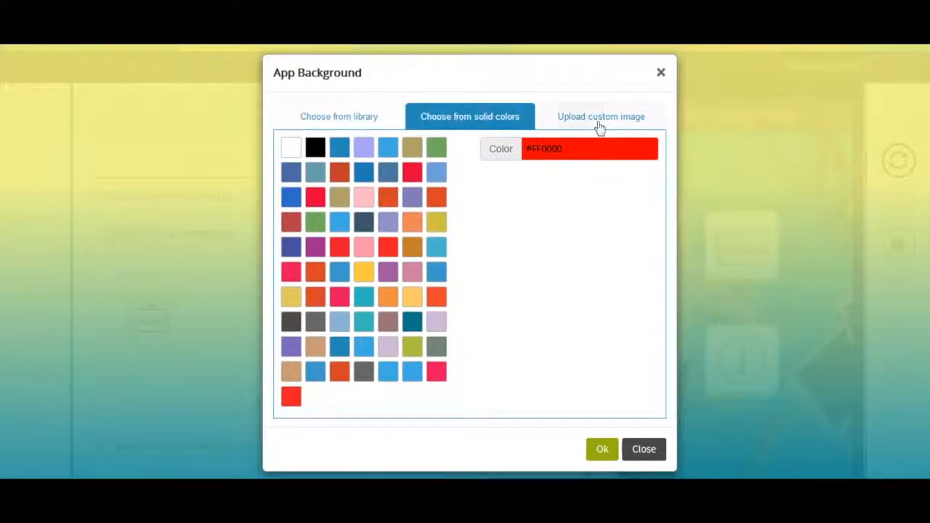
left_click(602, 116)
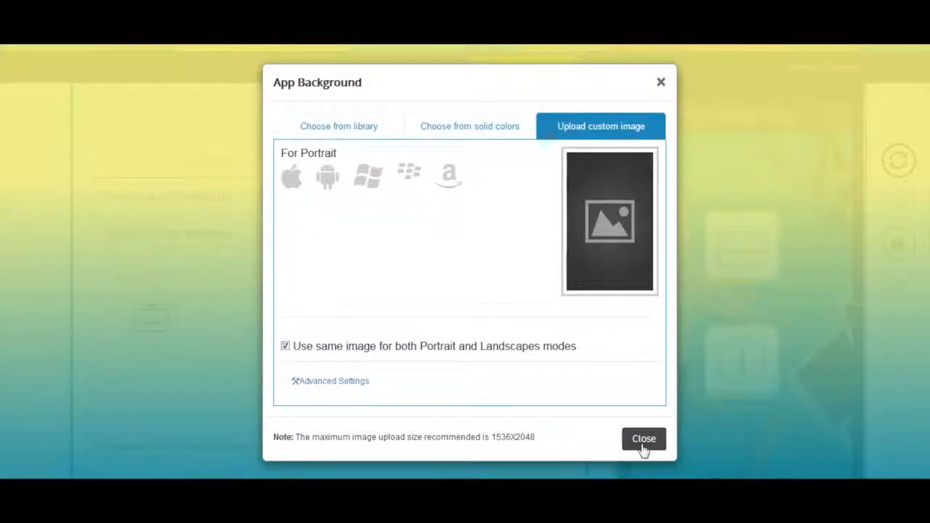
left_click(642, 439)
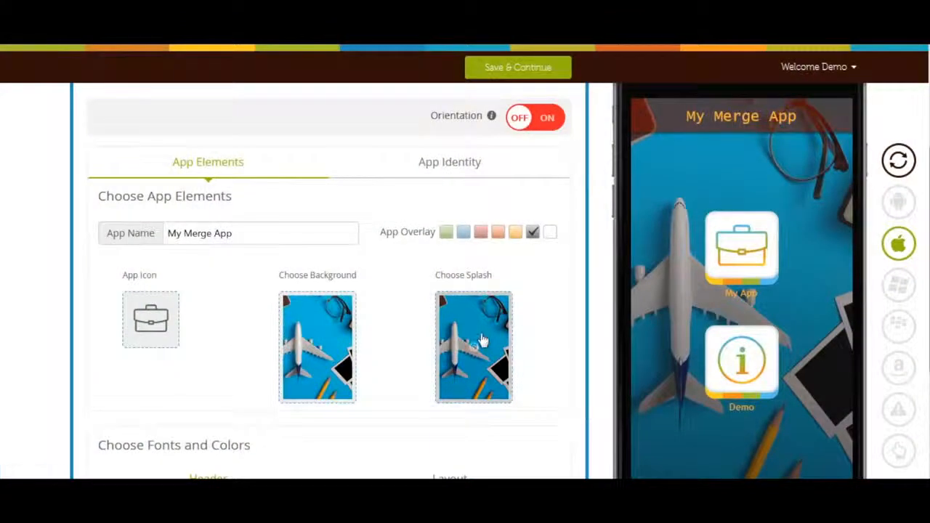
- Set the splash screen to the calculator image from the Business Images library
left_click(474, 346)
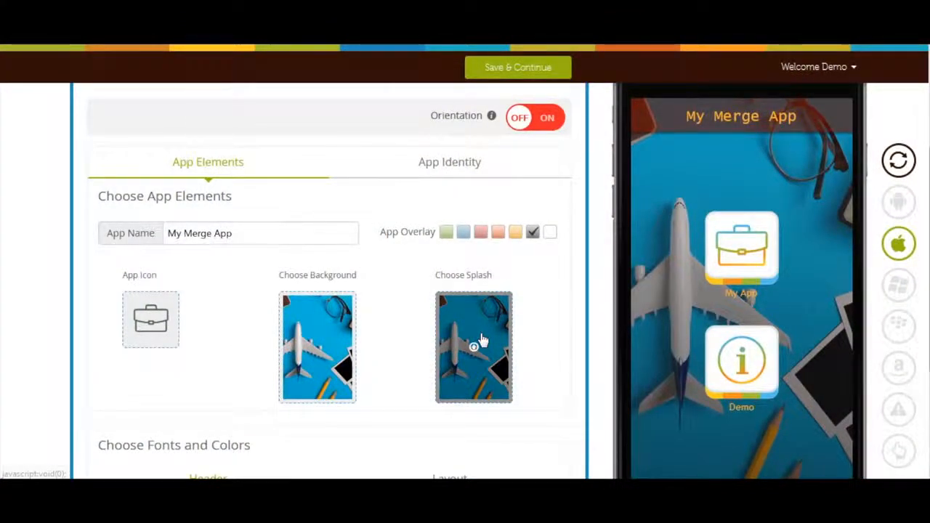
left_click(474, 346)
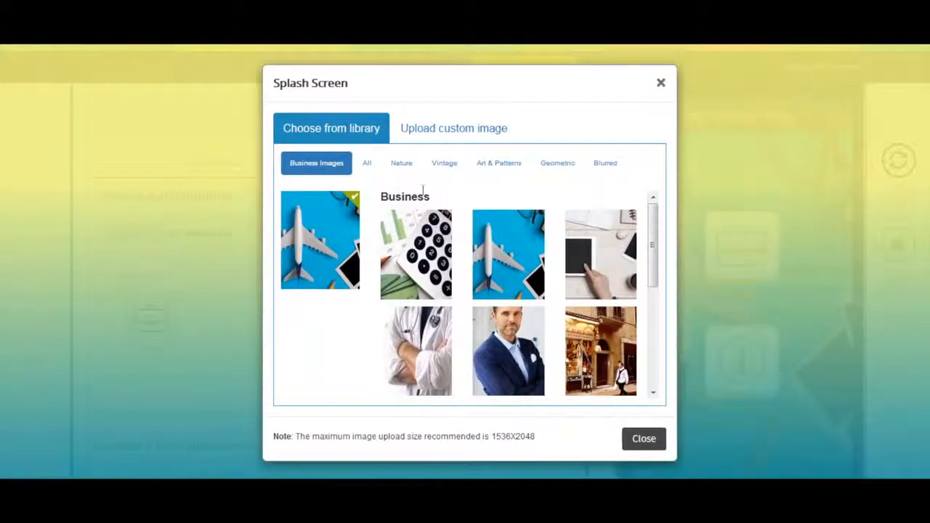
left_click(454, 128)
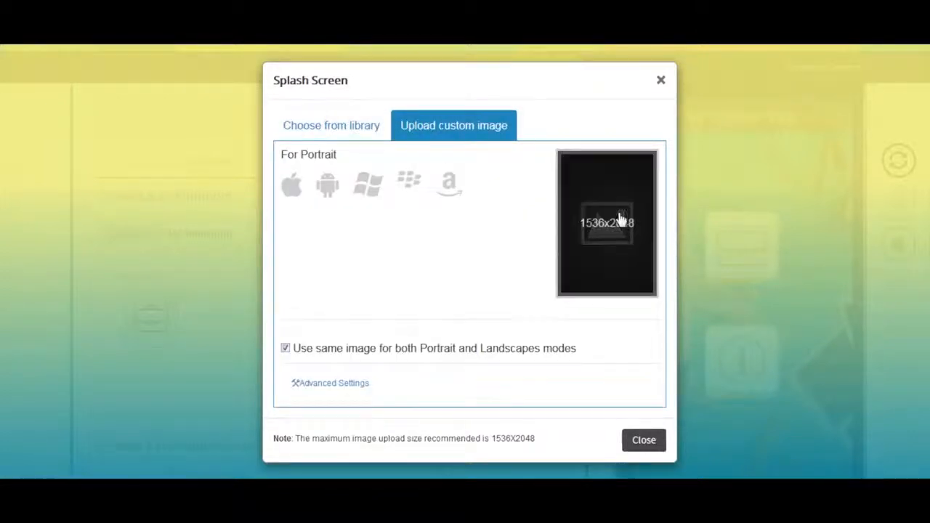
left_click(332, 125)
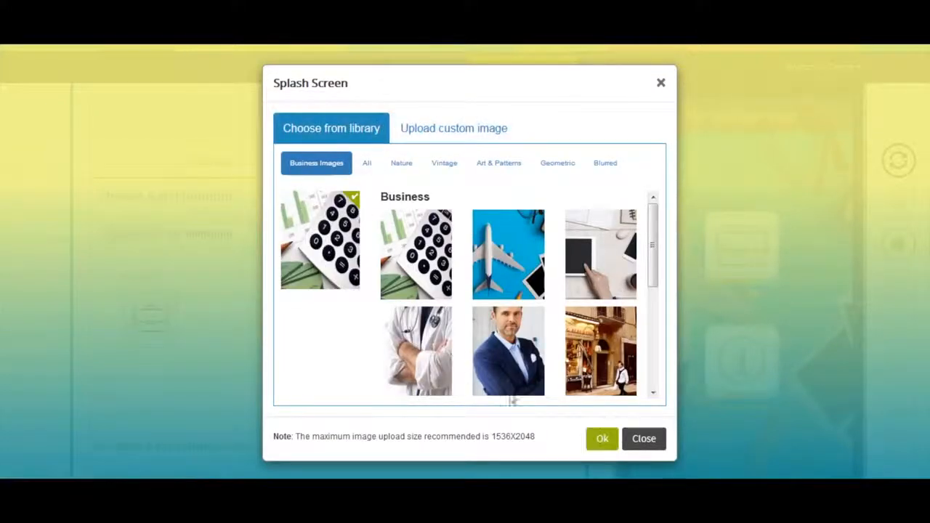
left_click(602, 439)
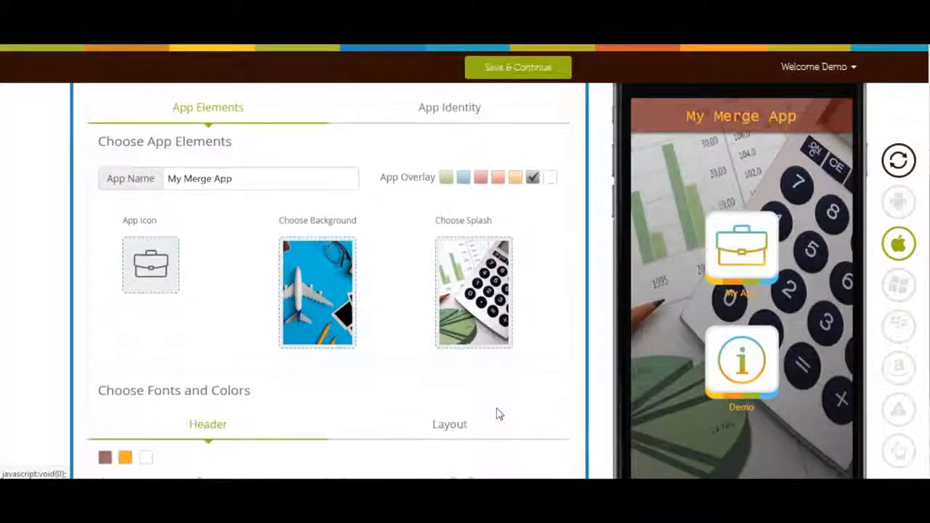
- Pick a Header Text Size and set the Layout text font to Courier New
scroll("down", 3)
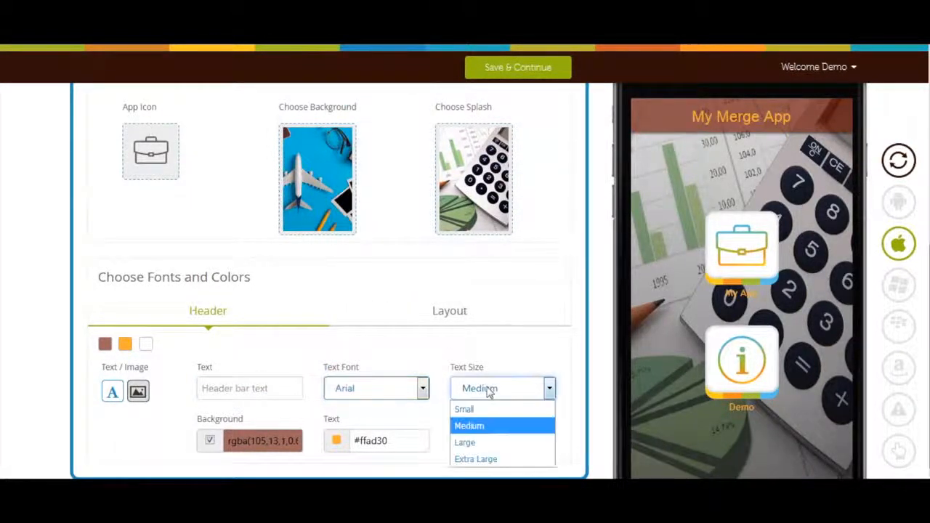
left_click(465, 442)
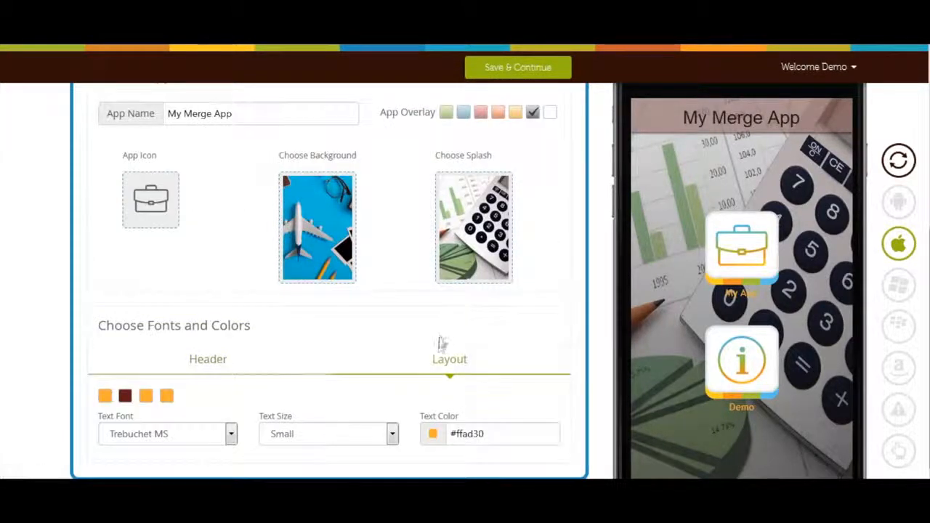
left_click(449, 359)
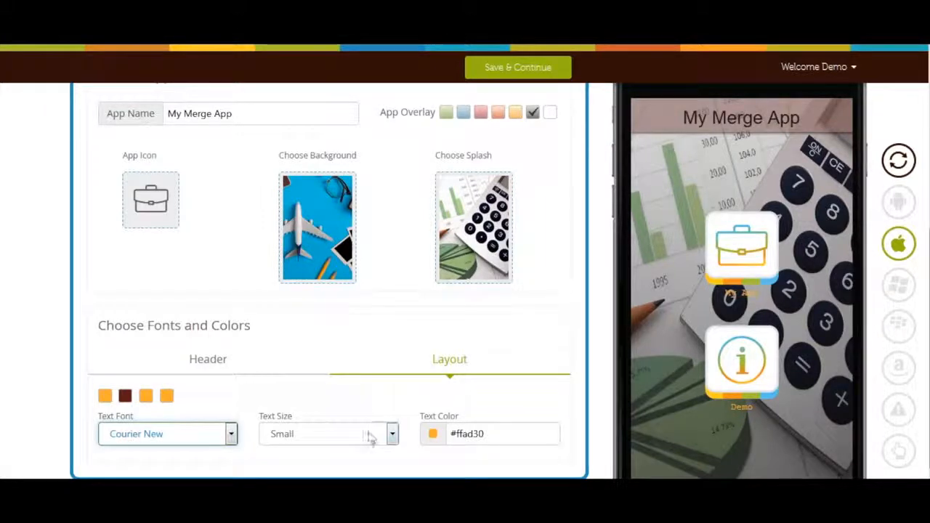
left_click(328, 434)
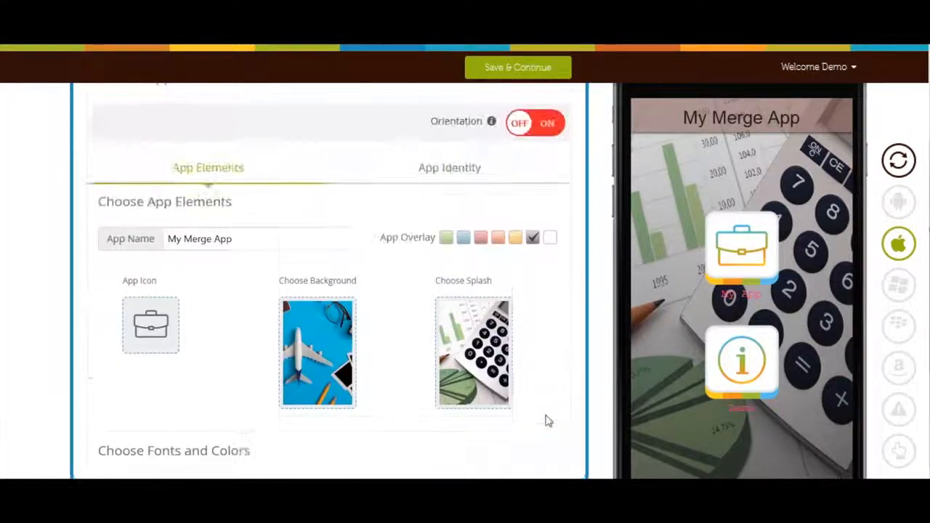
scroll("up", 3)
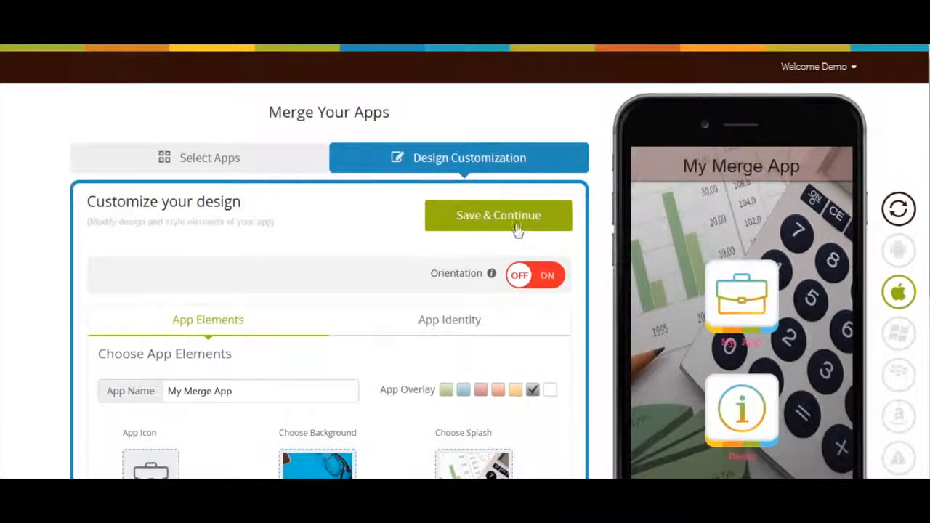
- Save & Continue to build the app, then continue to the My Apps list
left_click(498, 215)
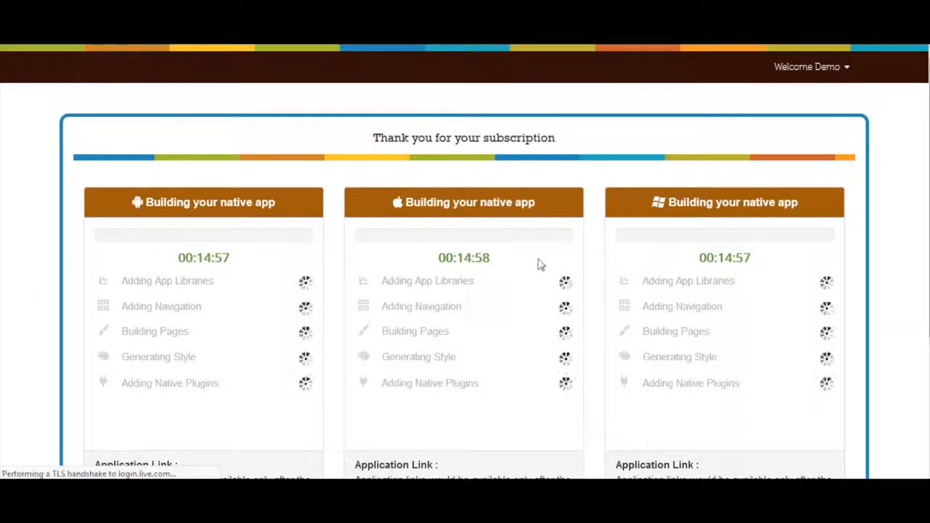
scroll("down", 3)
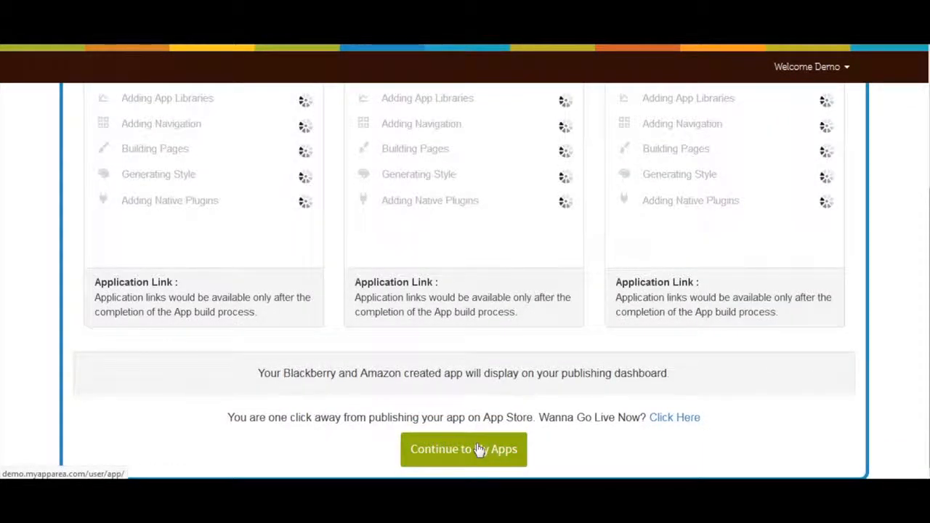
left_click(464, 450)
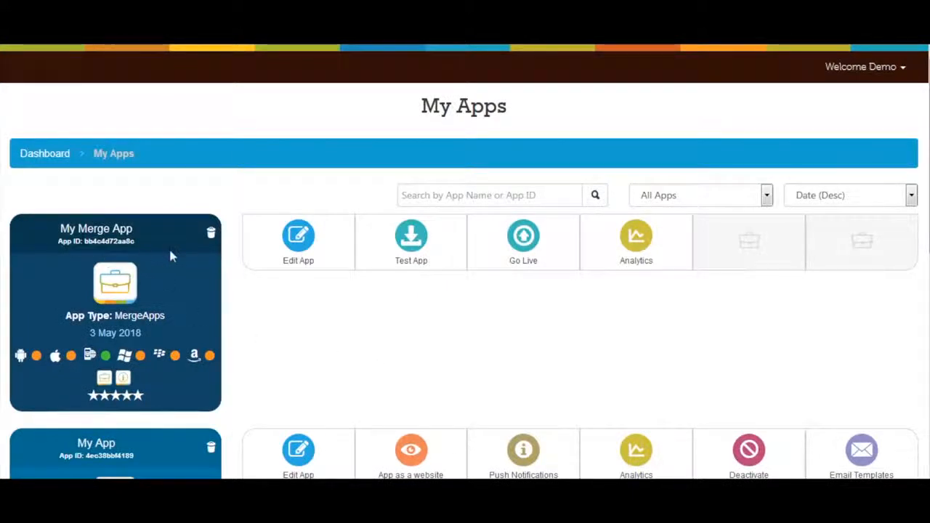
- Scroll the My Apps list to the My Merge App entry
scroll("down", 3)
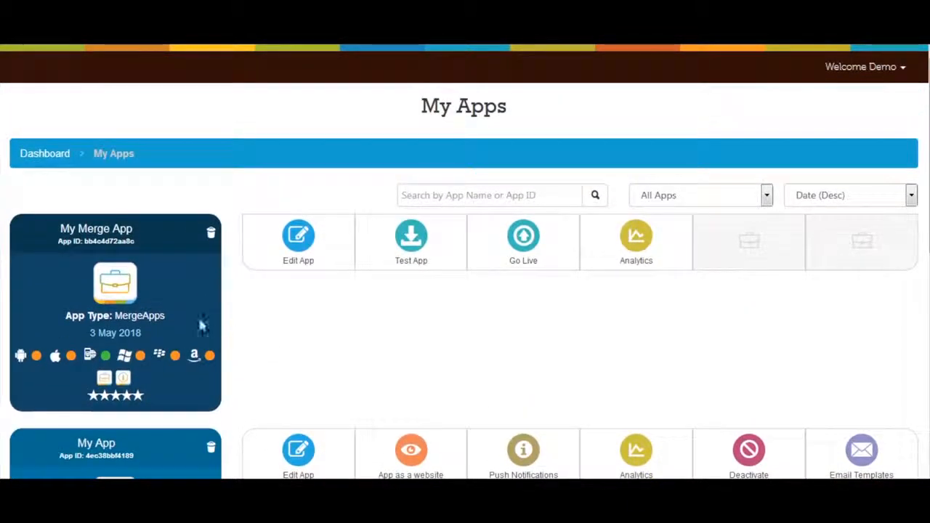
mouse_move(275, 314)
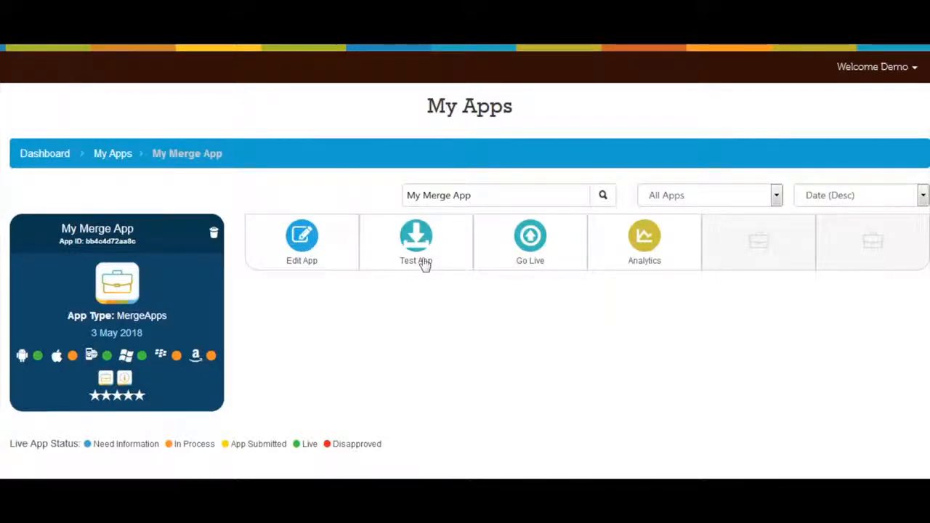
- Open Test Your App for My Merge App, check the Android email field, then view the iPhone build
left_click(416, 241)
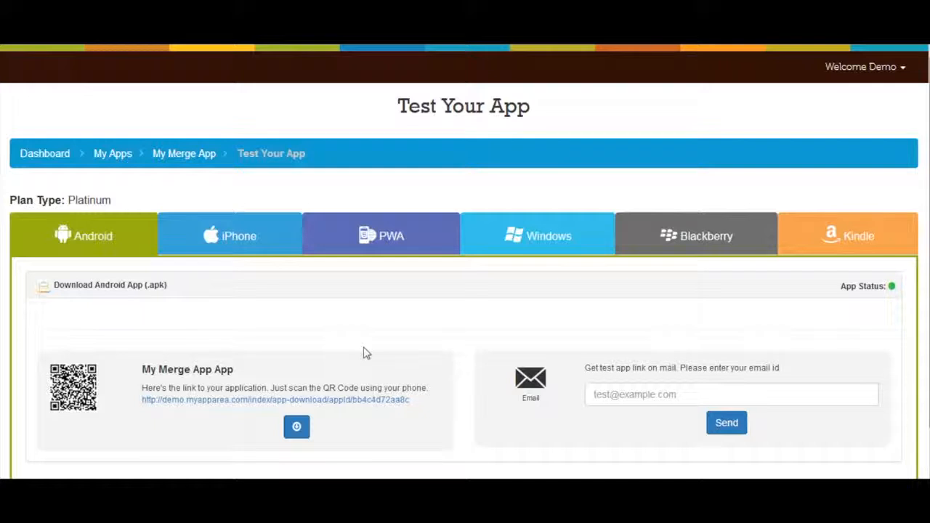
mouse_move(167, 413)
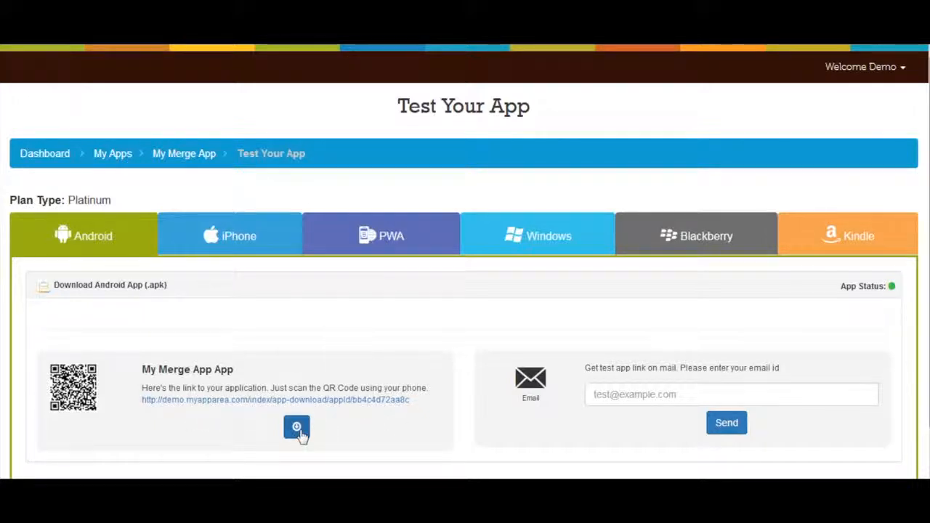
left_click(731, 394)
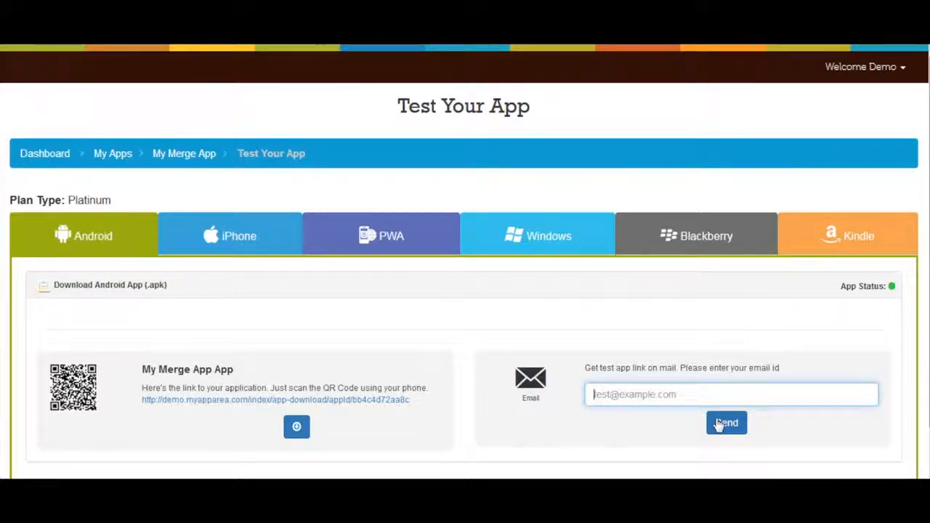
left_click(230, 236)
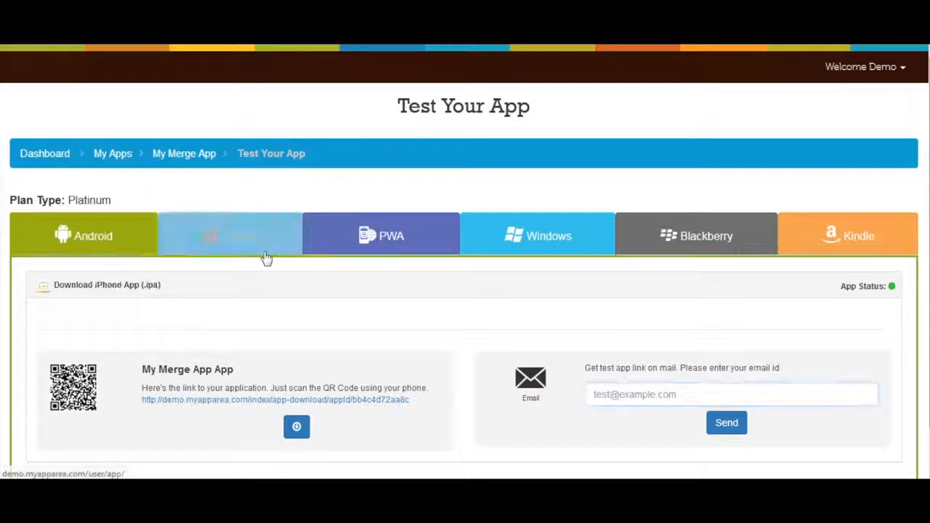
- View the PWA, Windows, Blackberry and Kindle test builds in turn
left_click(229, 236)
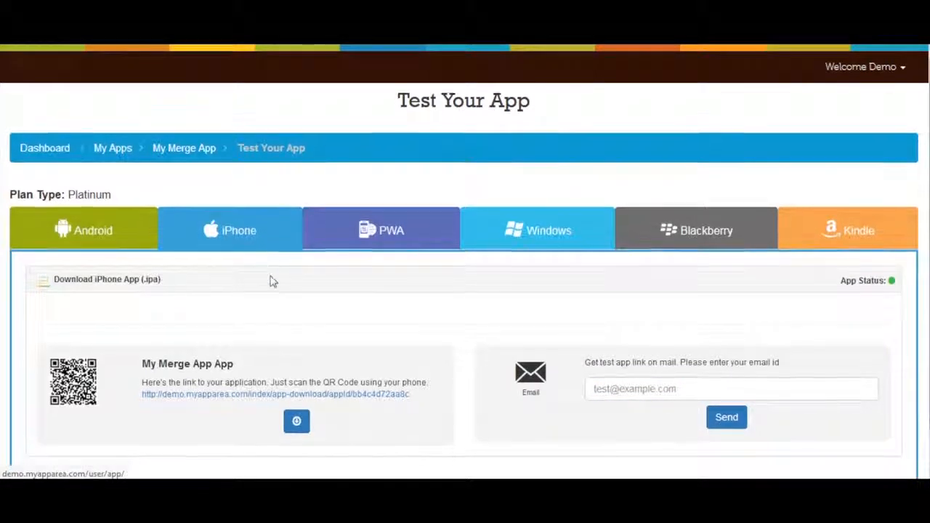
left_click(381, 230)
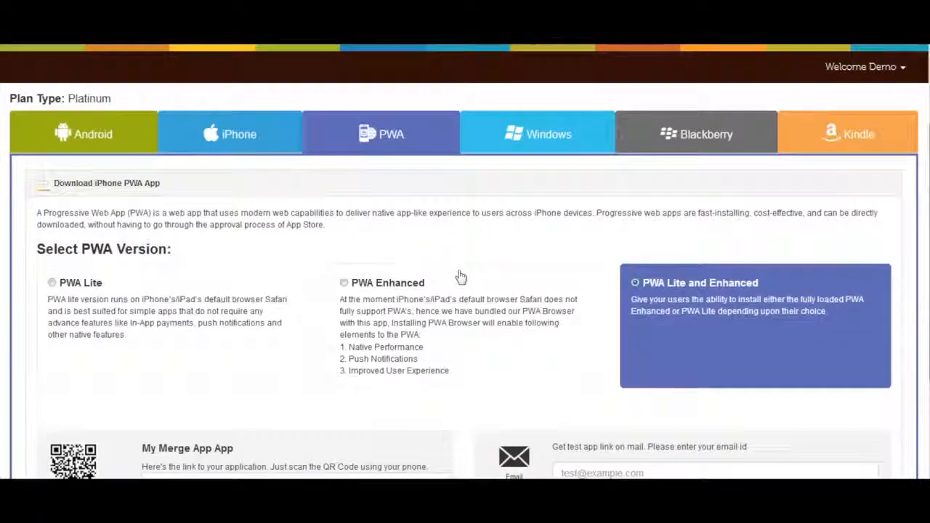
scroll("down", 3)
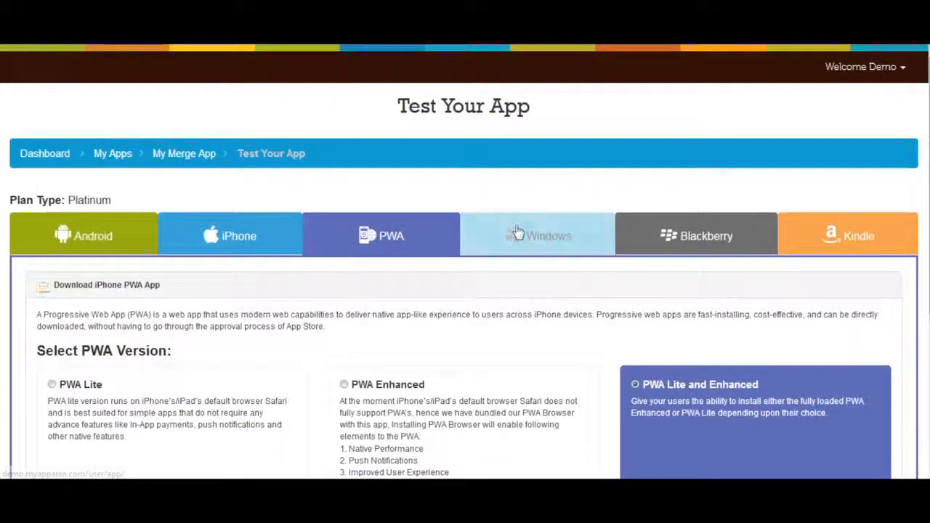
left_click(538, 236)
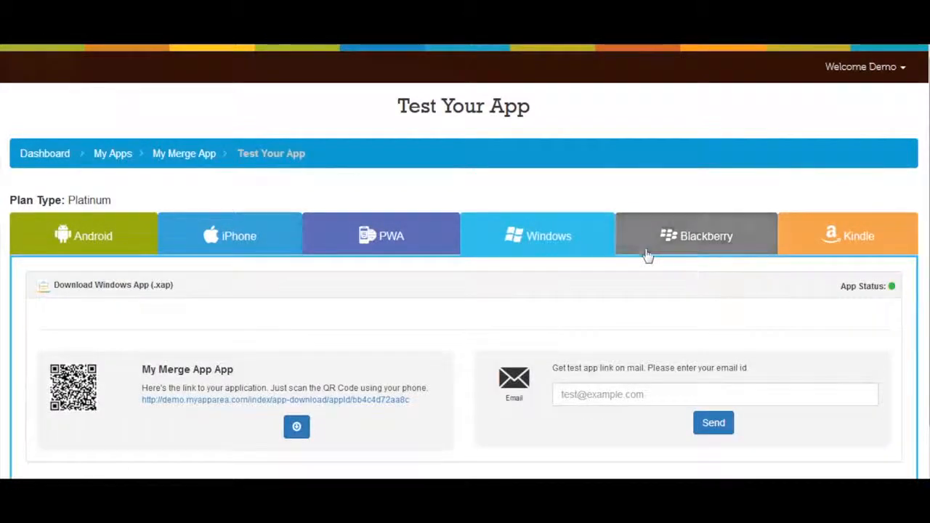
left_click(695, 235)
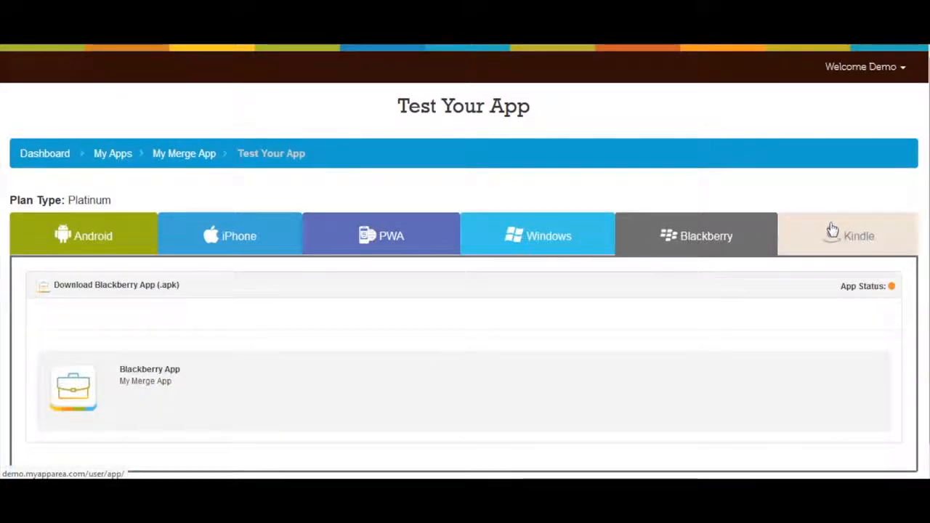
left_click(849, 236)
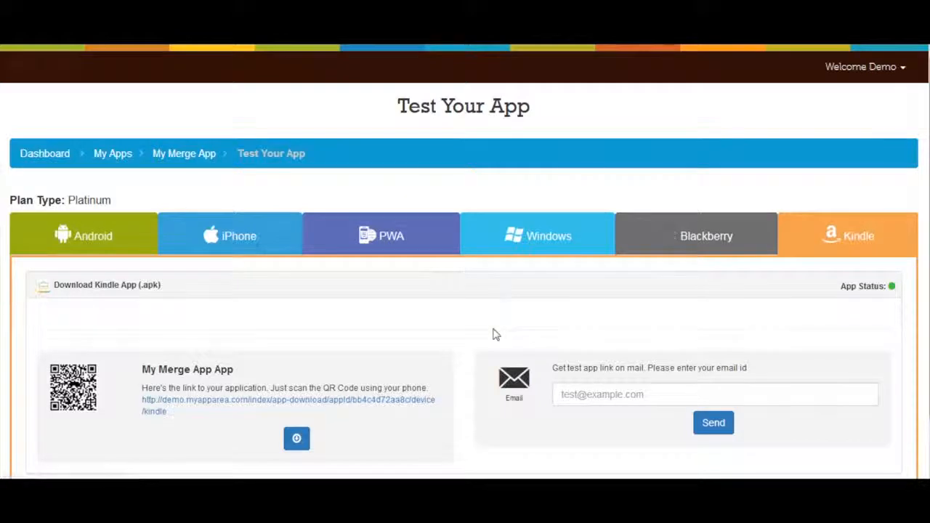
scroll("down", 3)
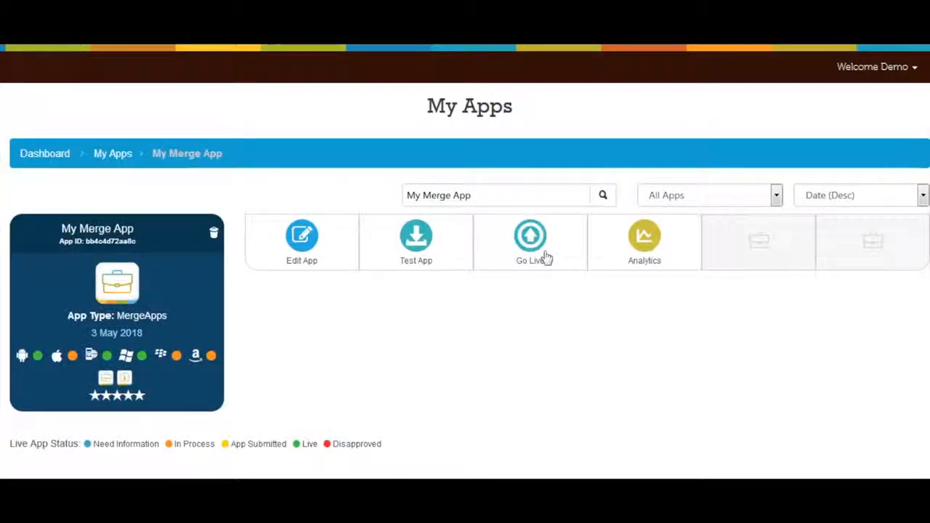
- Go Live on My Merge App and reveal its Publish App options below the live links
left_click(529, 241)
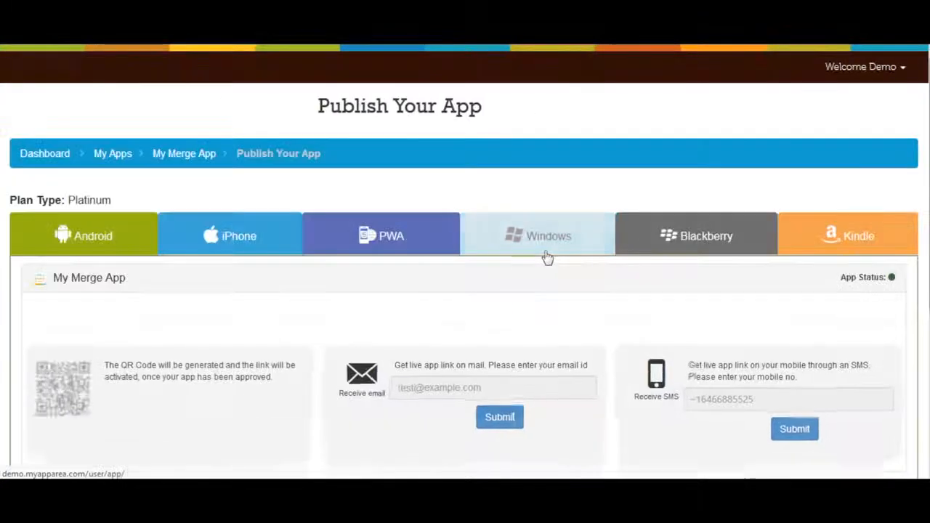
left_click(538, 235)
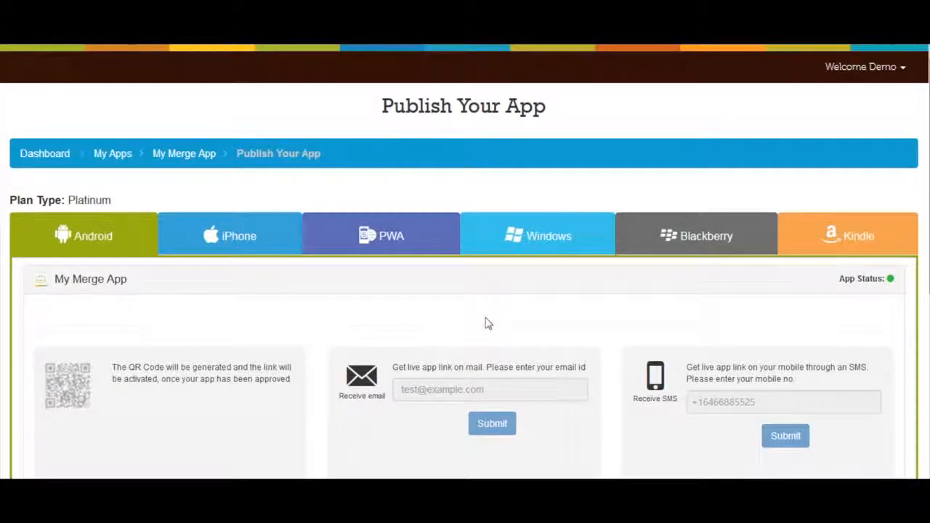
scroll("down", 3)
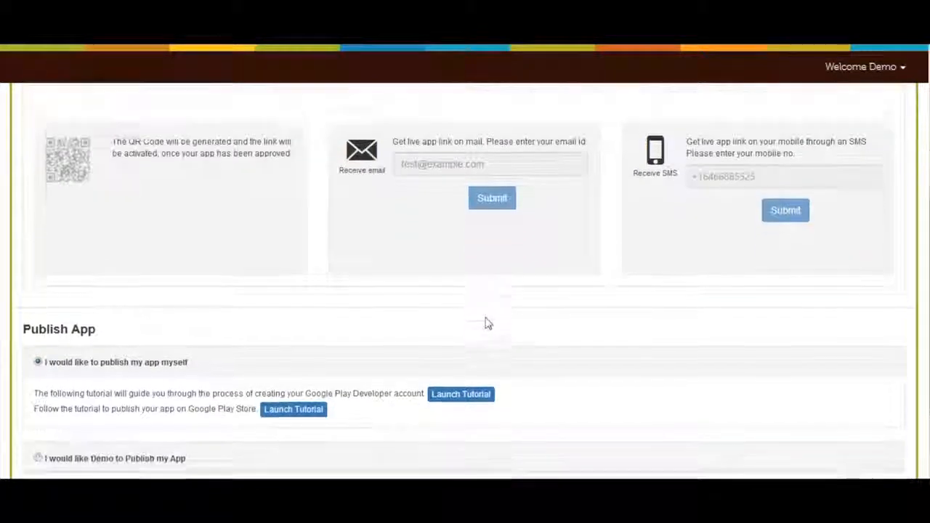